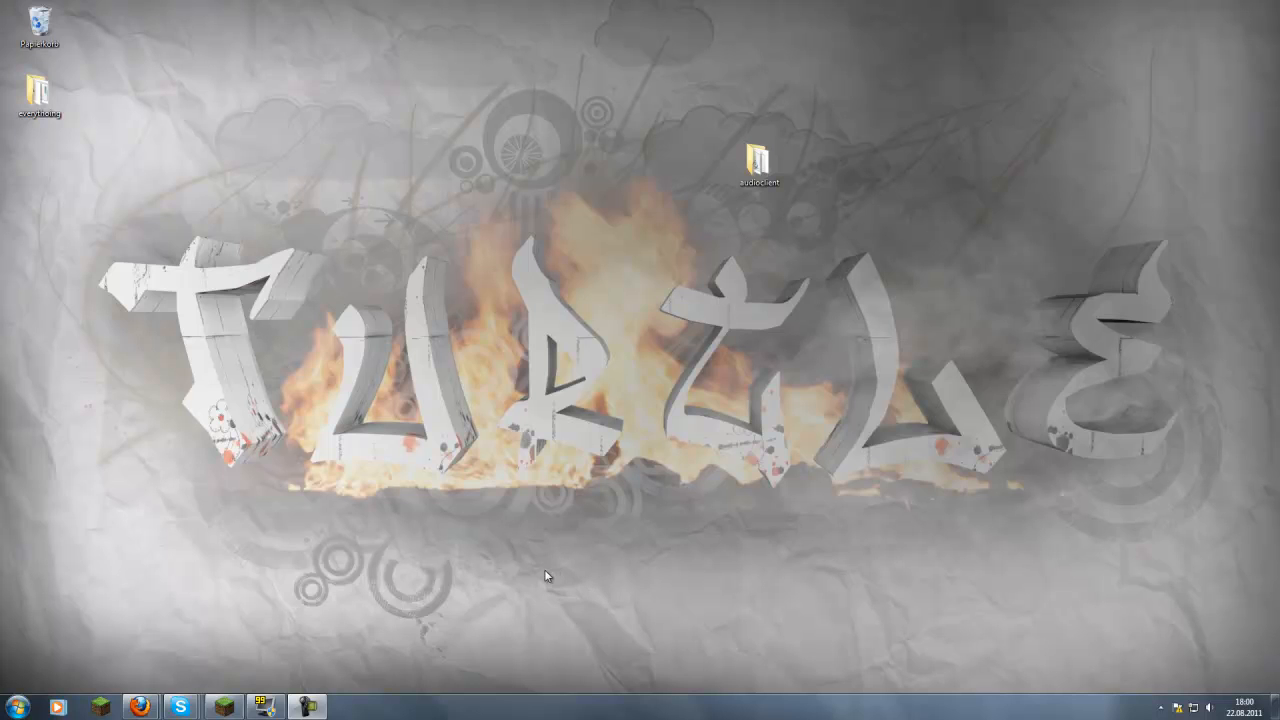
mouse_move(703, 287)
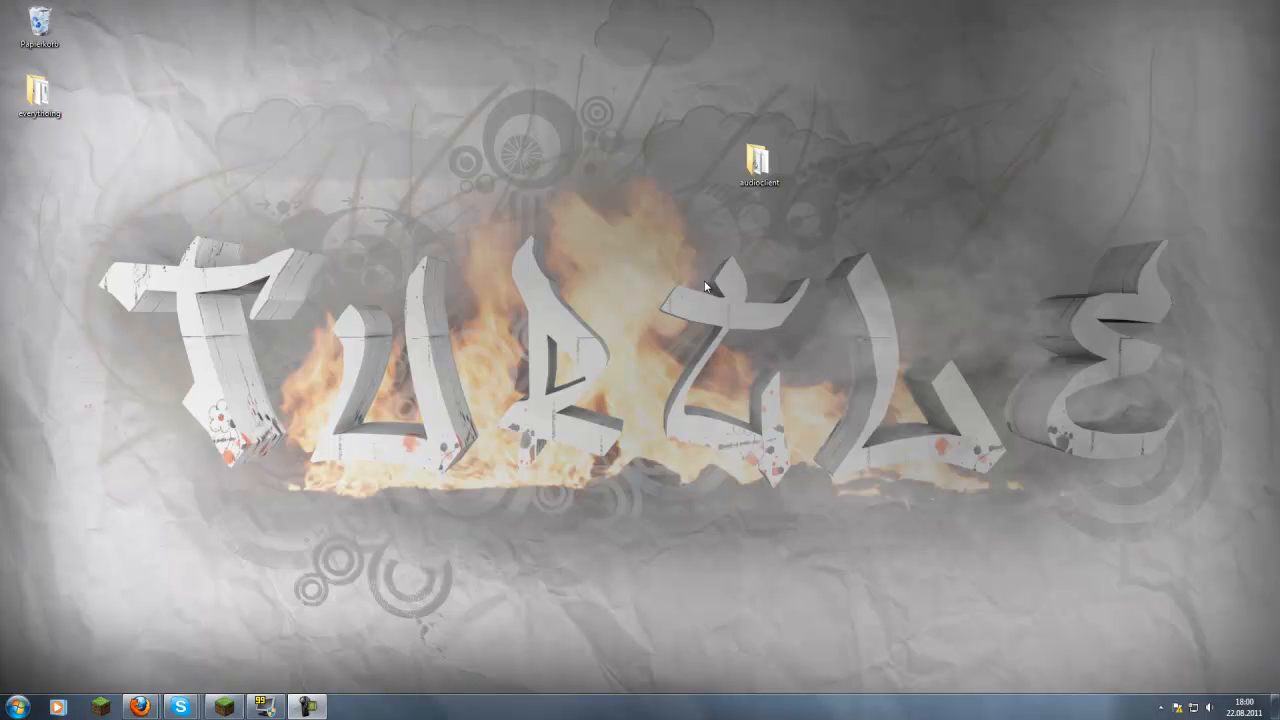
Step: Open the audioclient folder, look inside its Music subfolder, and return to audioclient
click(758, 158)
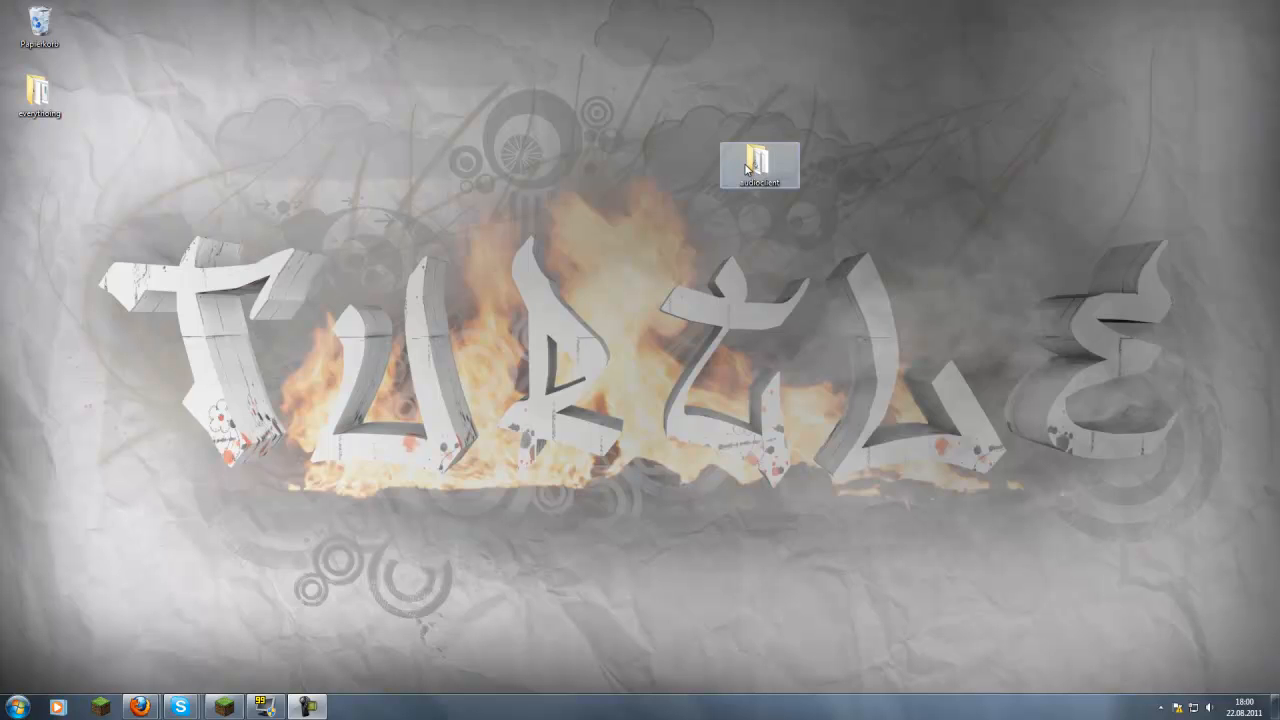
mouse_move(225, 707)
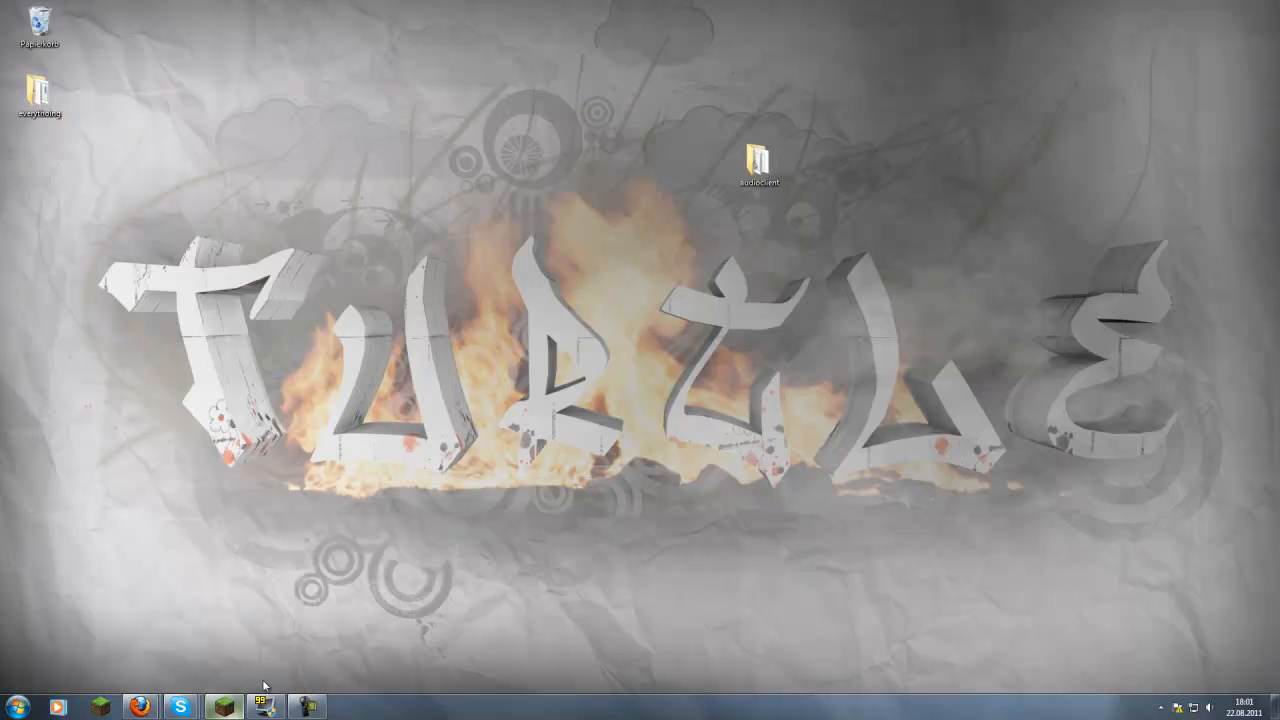
click(757, 160)
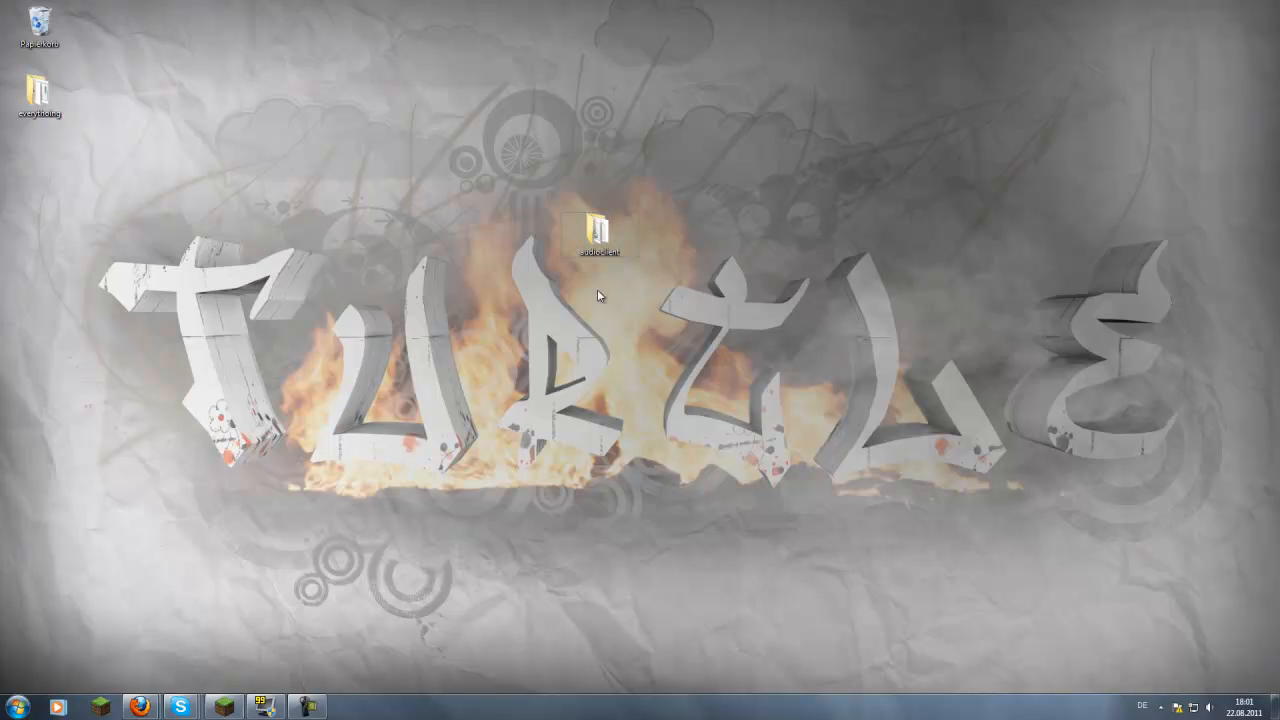
mouse_move(599, 228)
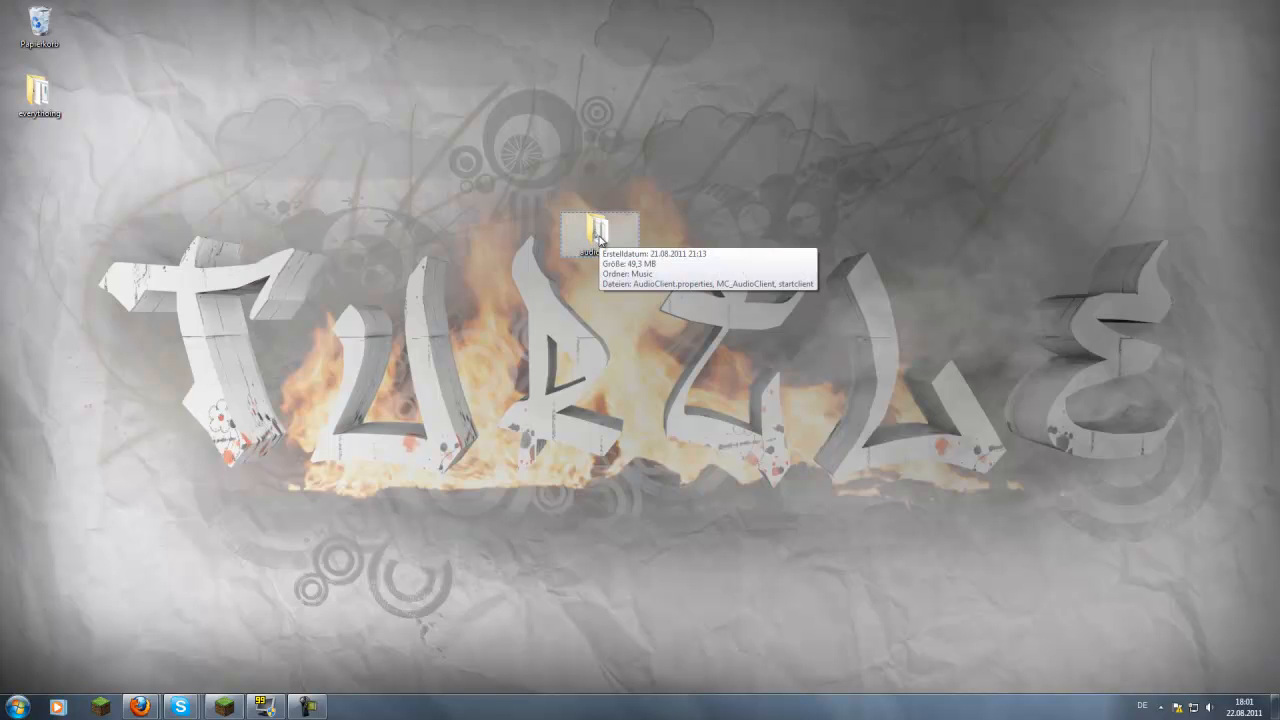
mouse_move(663, 266)
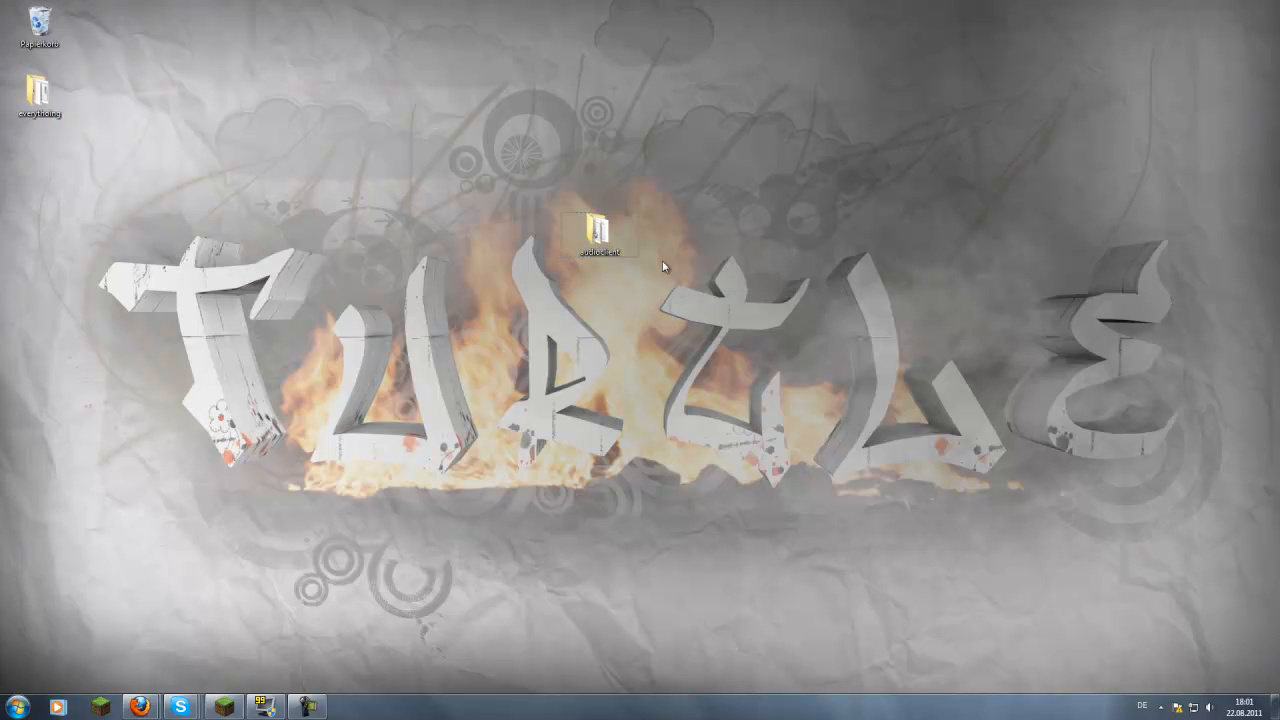
click(600, 225)
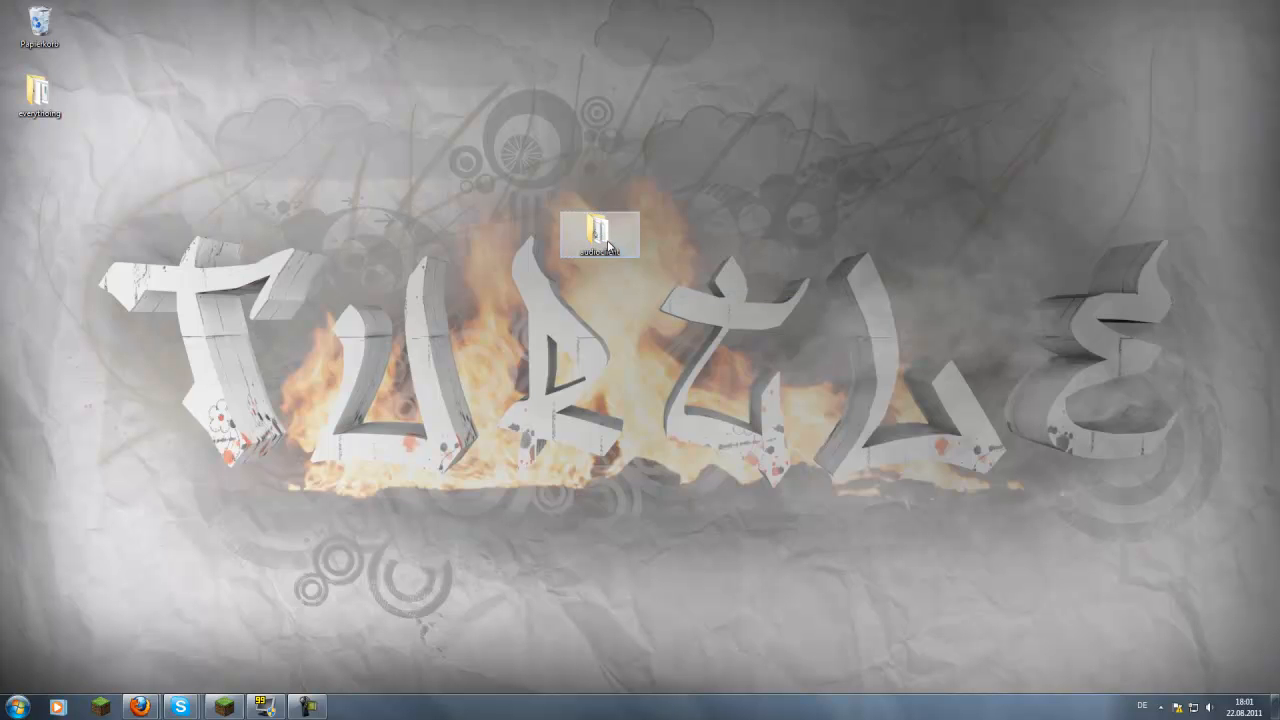
double_click(592, 228)
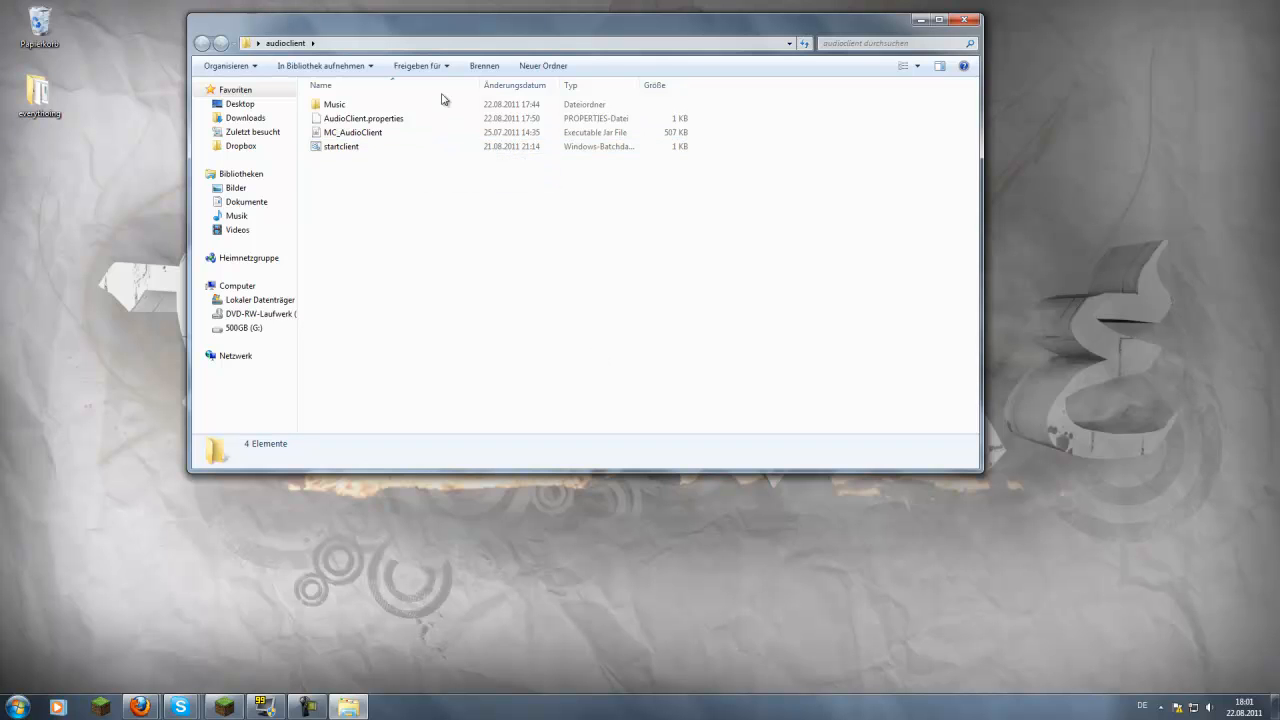
mouse_move(427, 177)
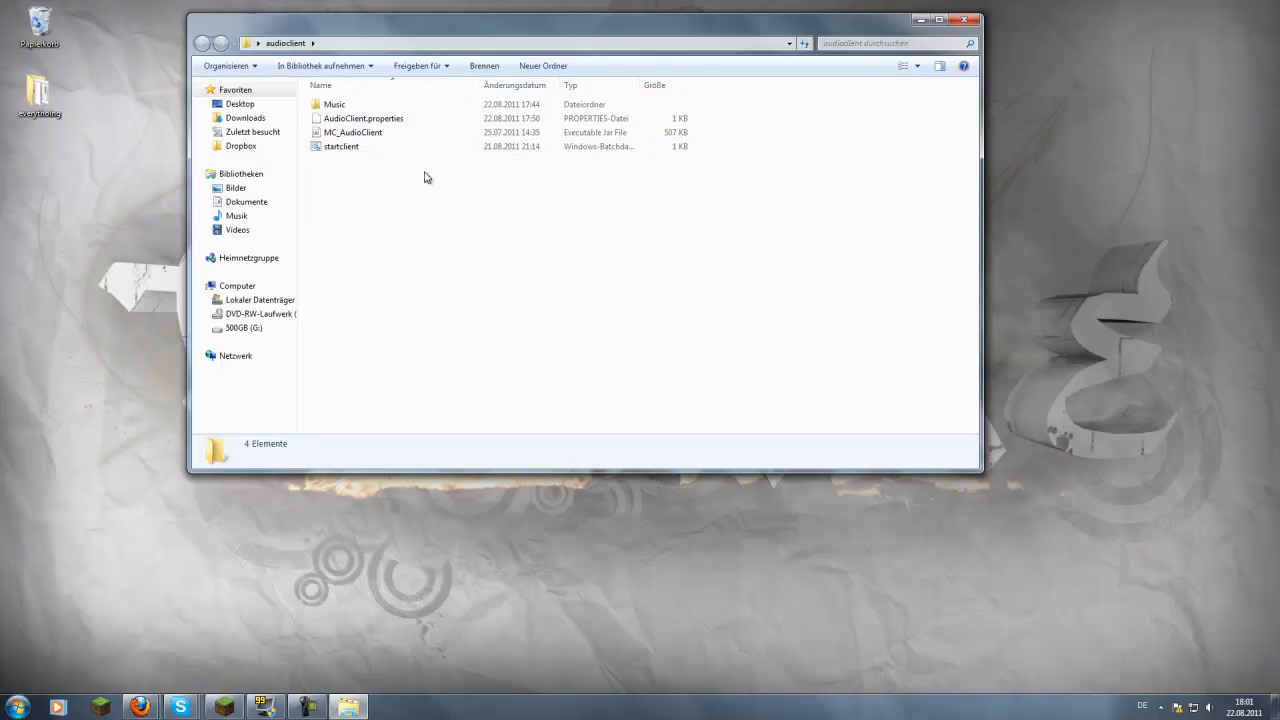
mouse_move(327, 168)
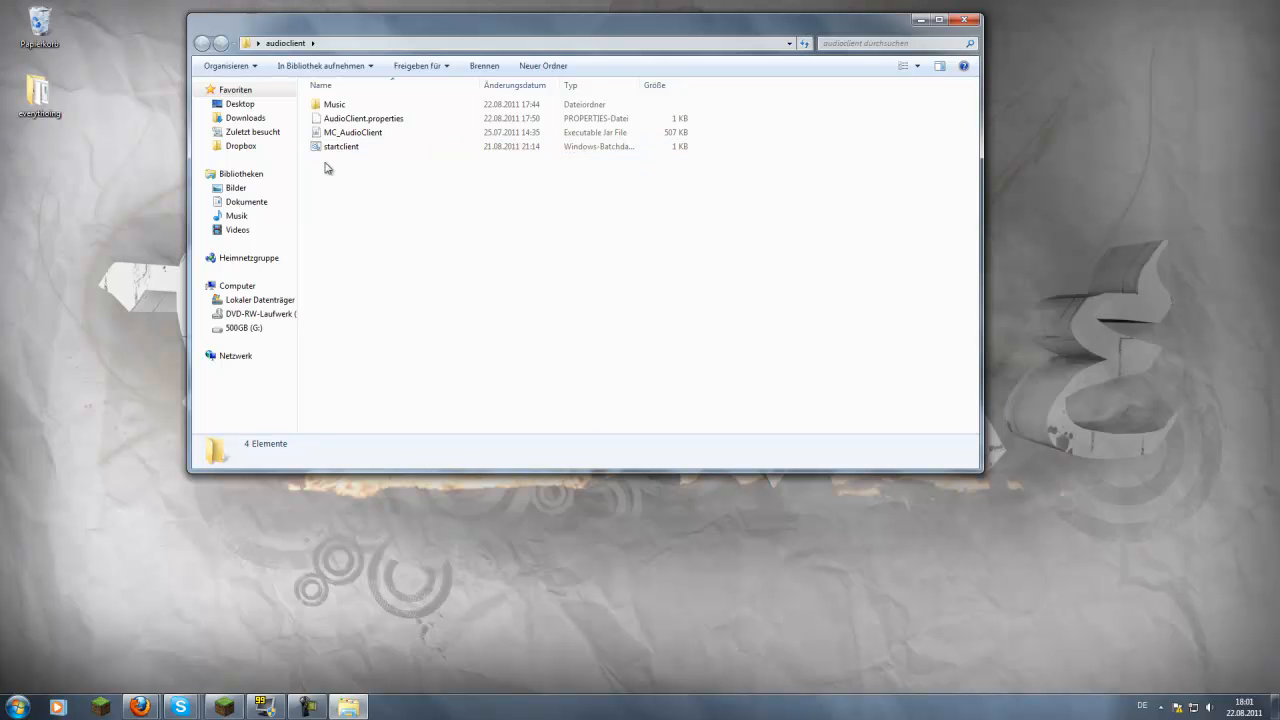
click(341, 146)
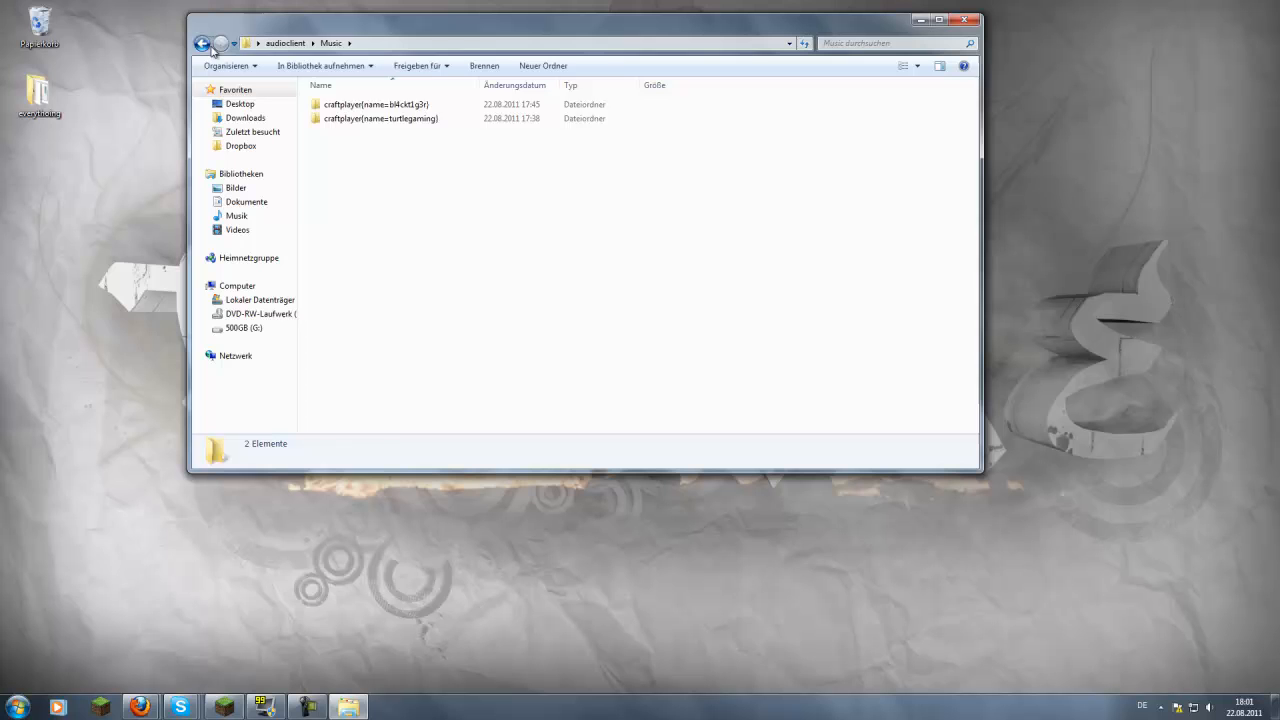
click(204, 37)
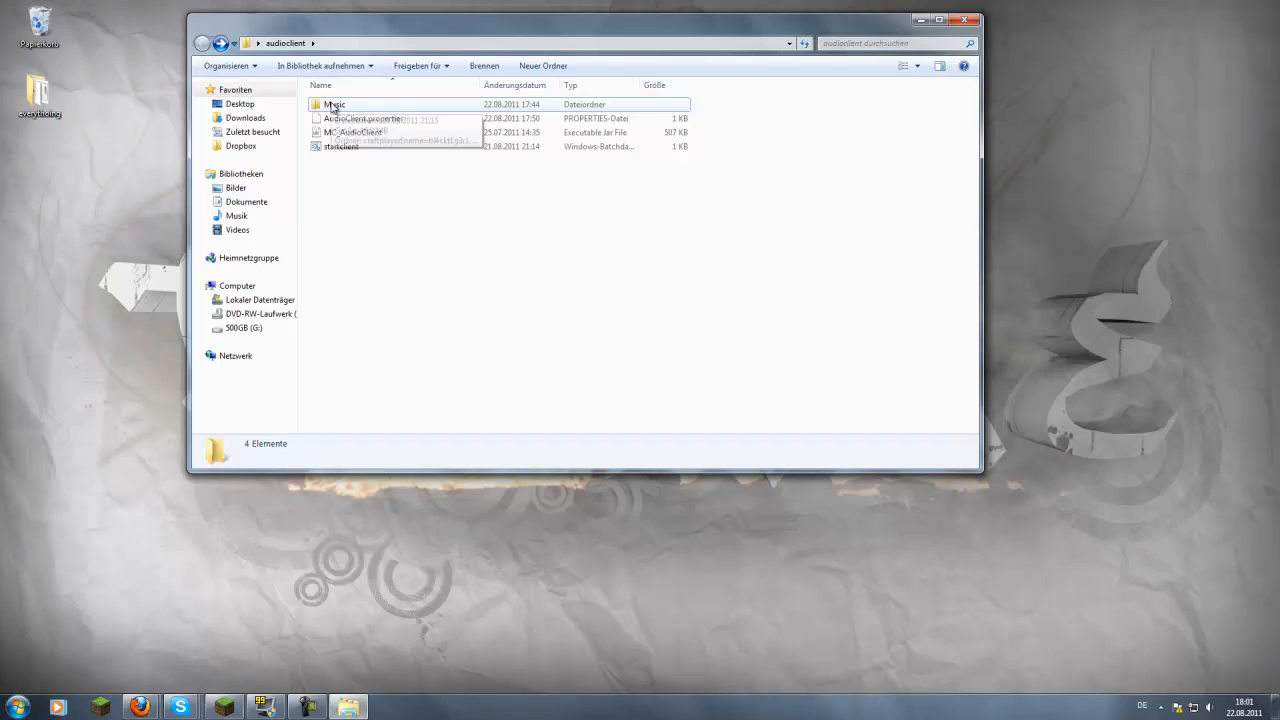
mouse_move(342, 150)
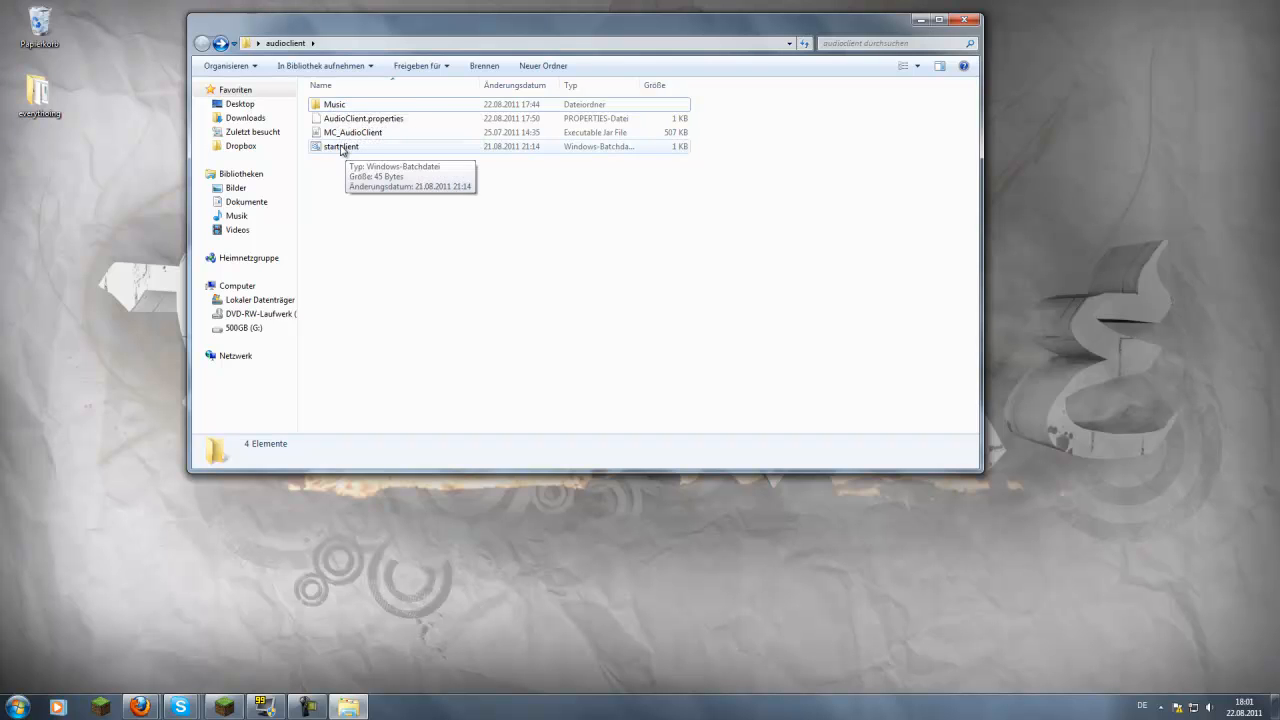
mouse_move(337, 162)
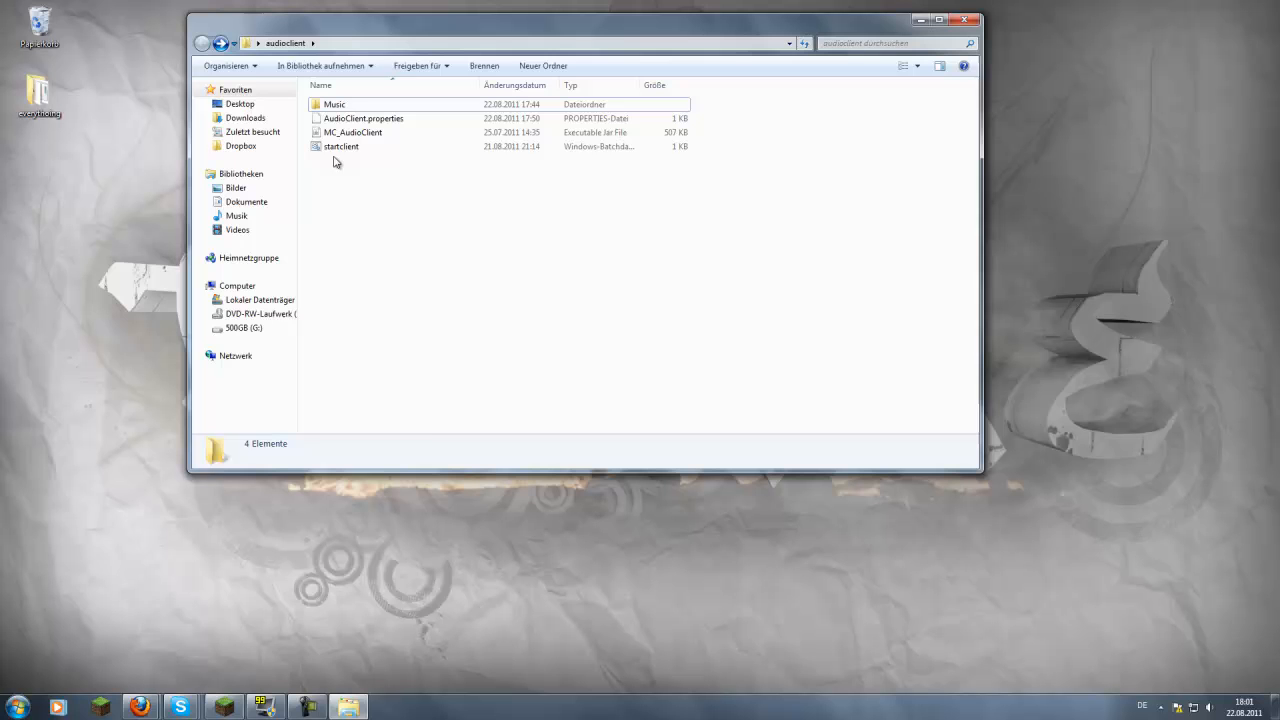
Step: Edit startclient in Notepad, replacing username user123 with Turtlegaming, and save
right_click(342, 146)
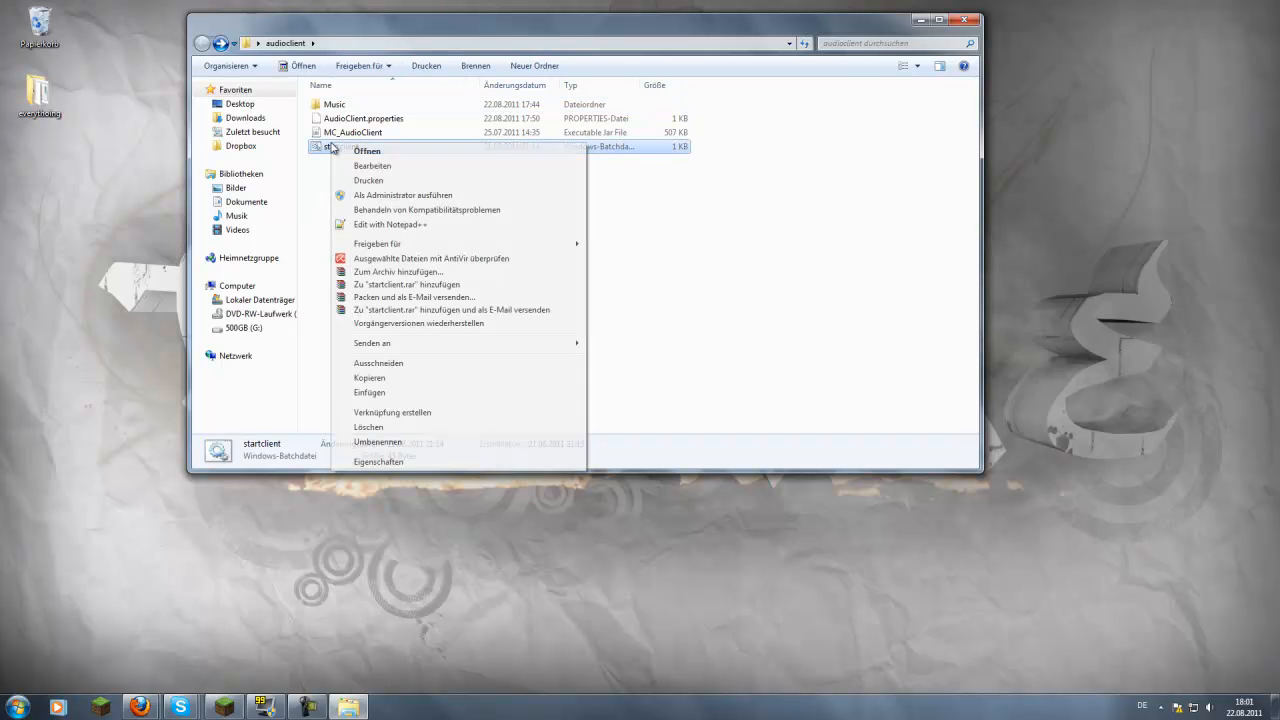
click(372, 165)
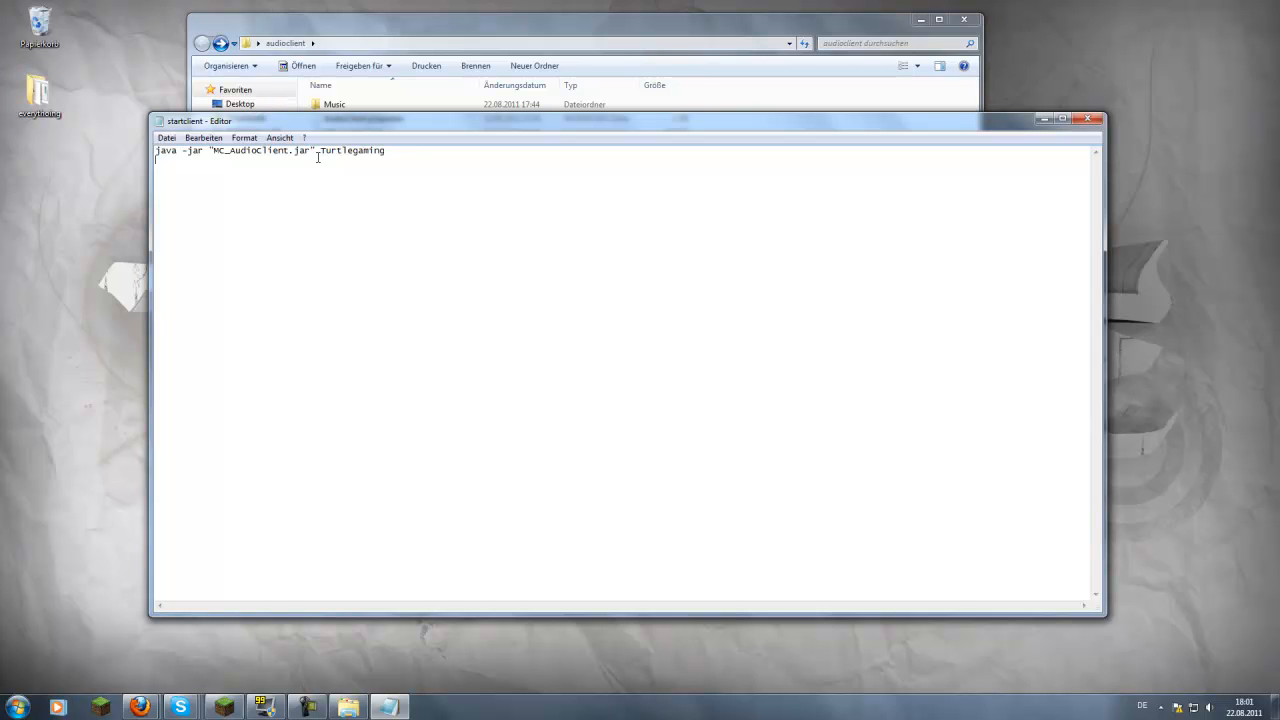
double_click(352, 150)
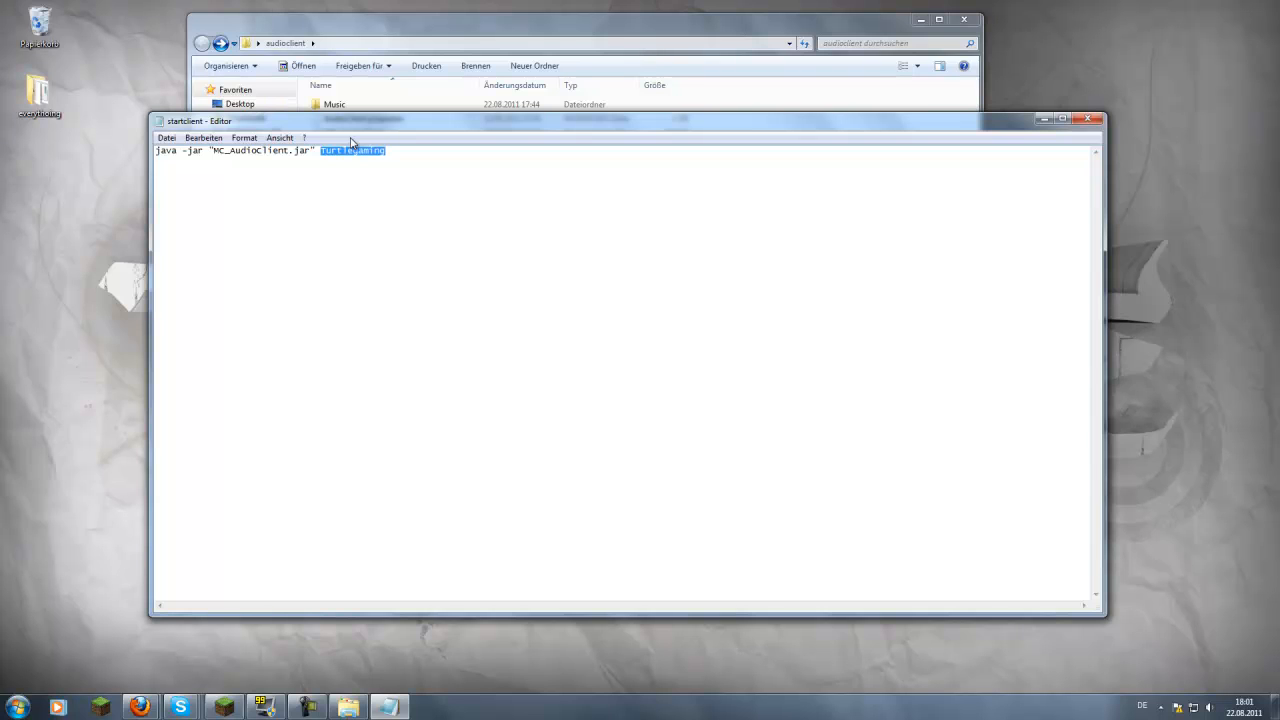
text(user123)
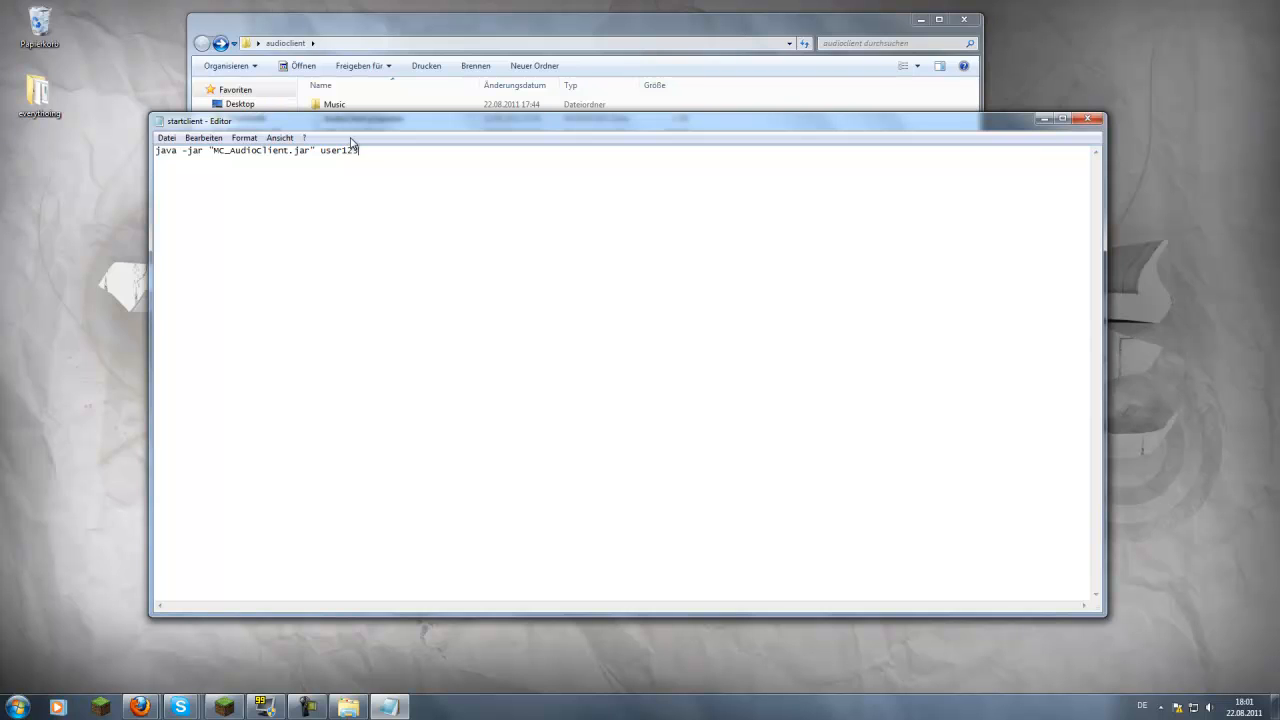
key(BackSpace)
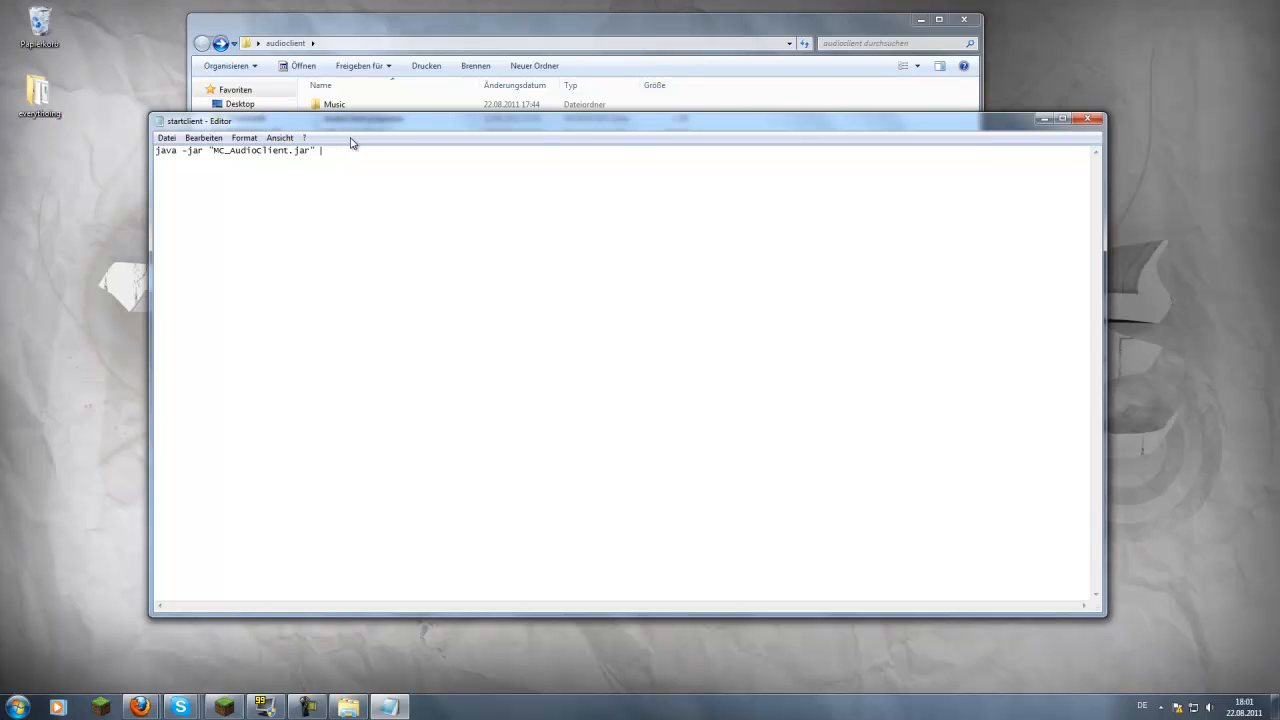
text(TurtleGami)
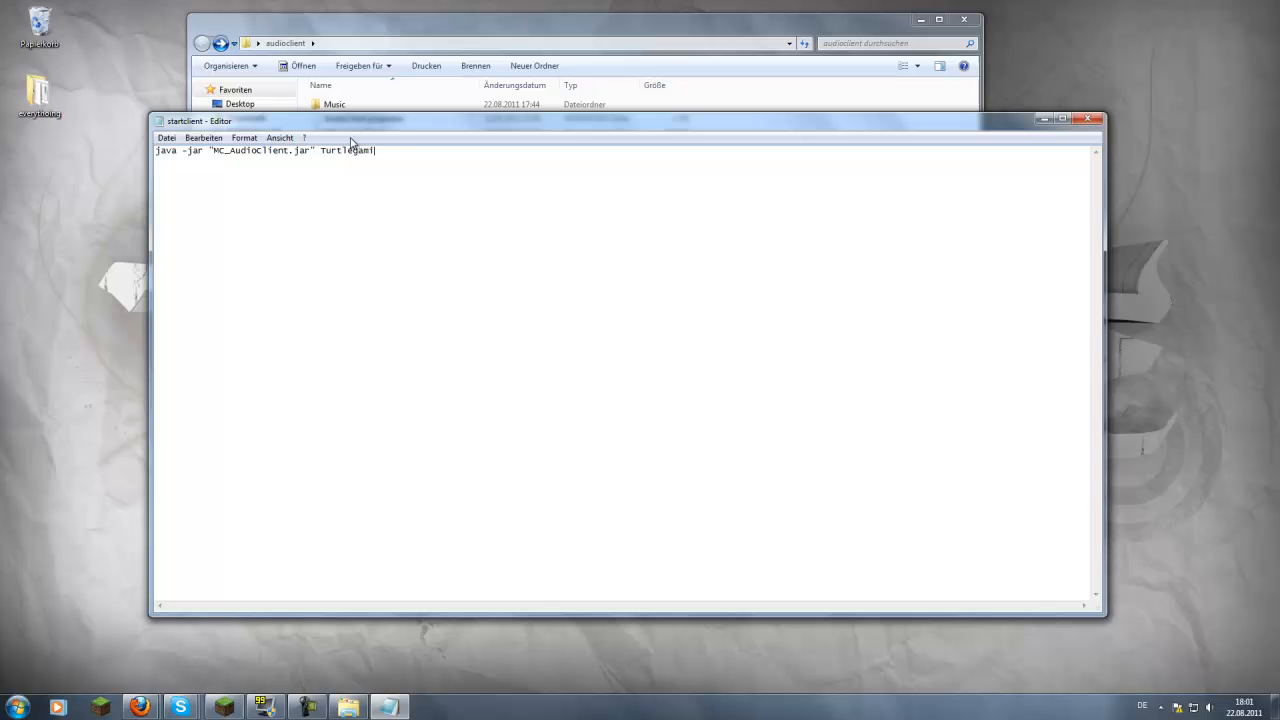
click(169, 137)
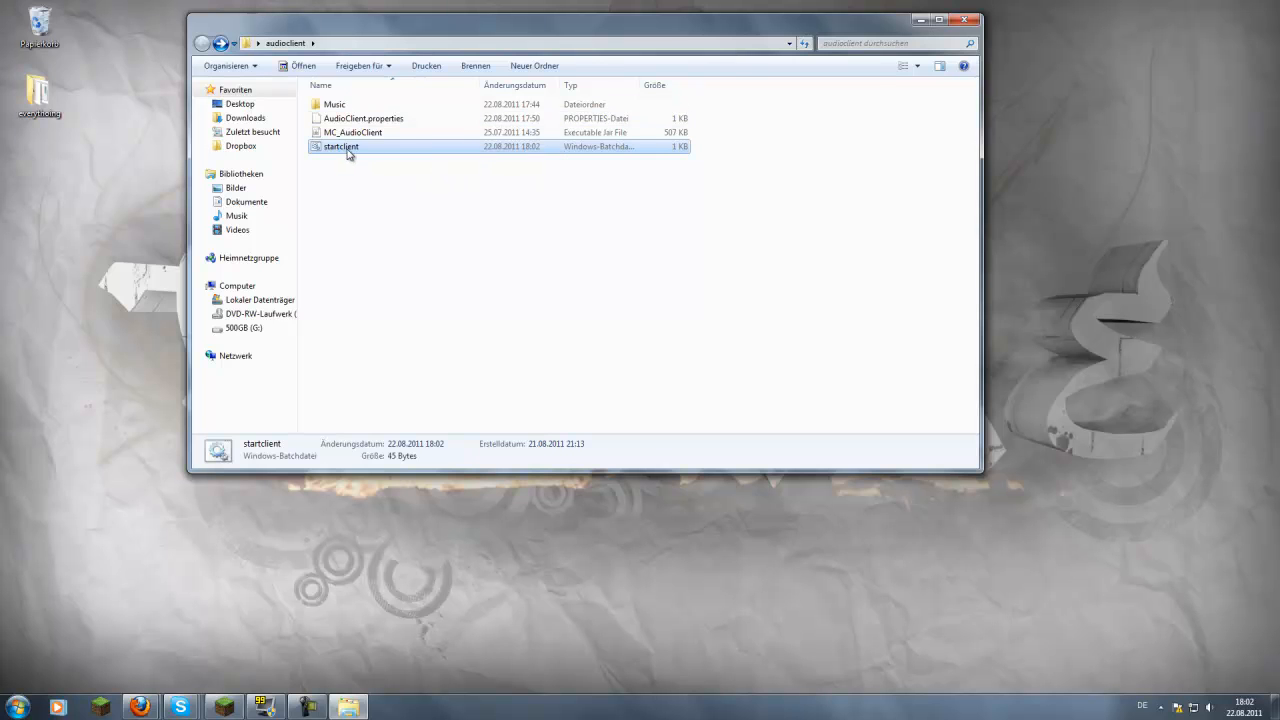
Step: Run the edited startclient.bat to launch Minecraft with the AudioClient
double_click(341, 146)
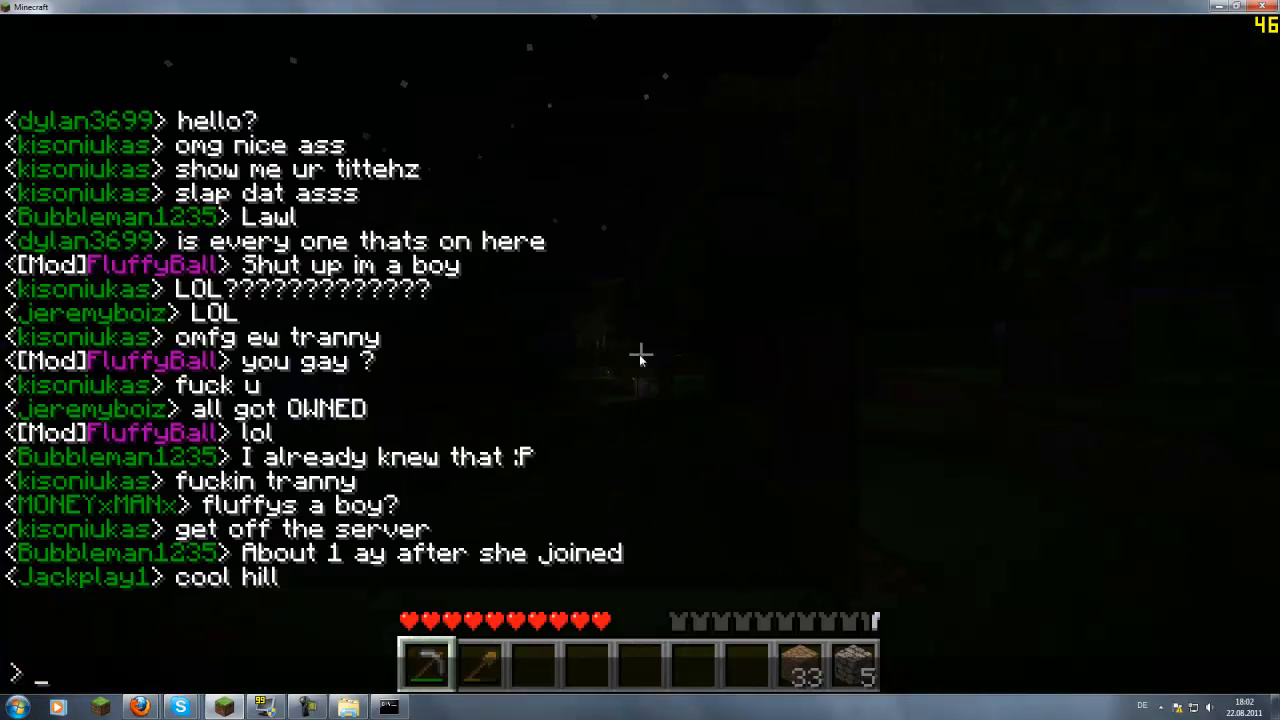
Step: Send 'jump' in chat, pause to check the console, then resume the game
text(jump)
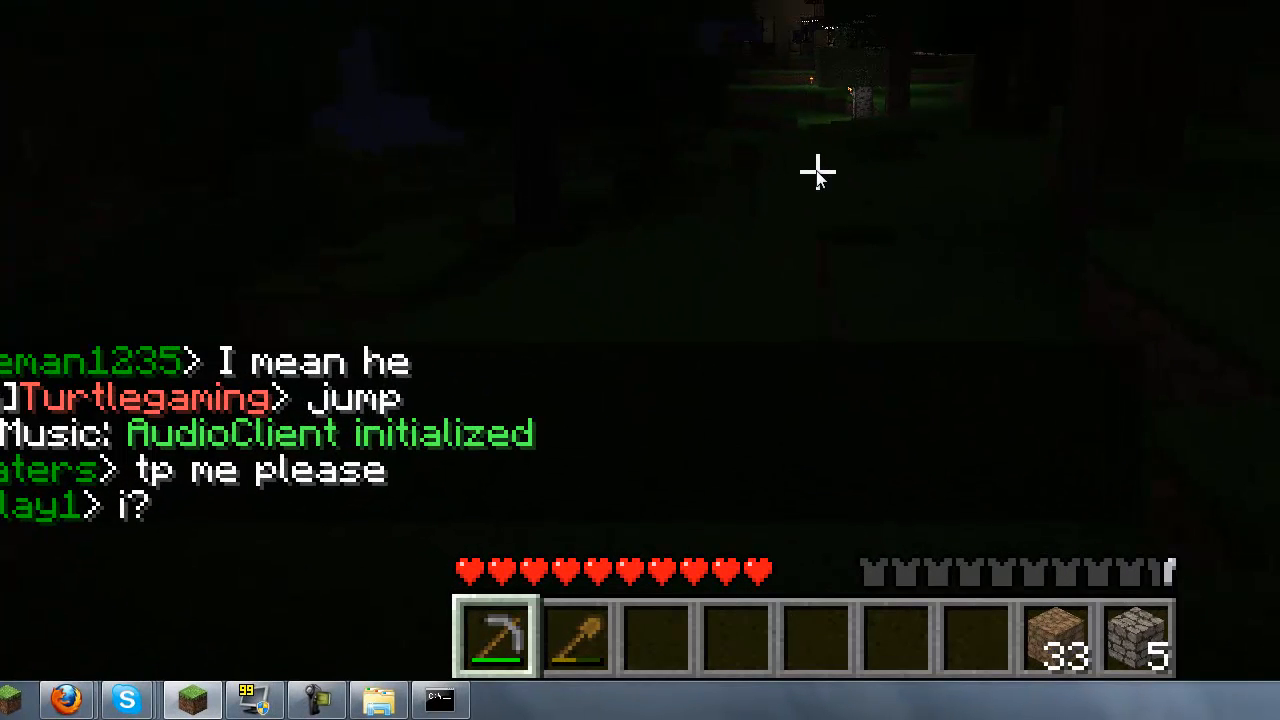
key(Escape)
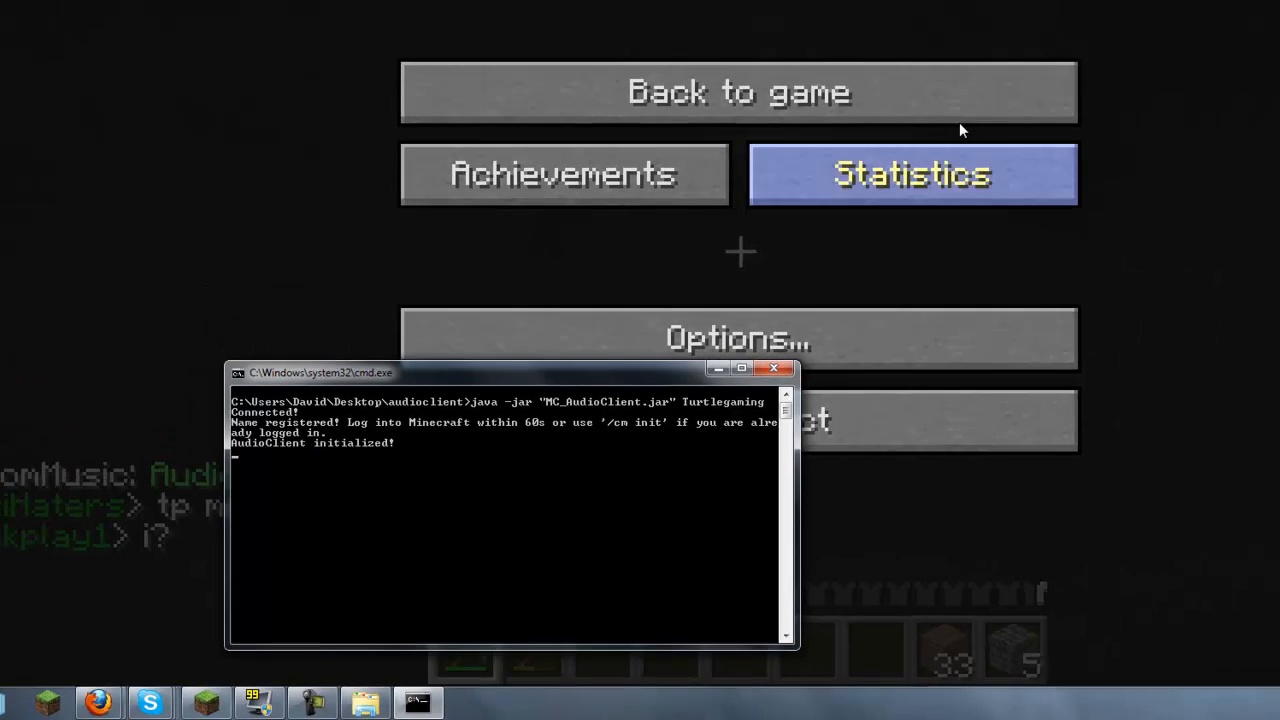
click(737, 91)
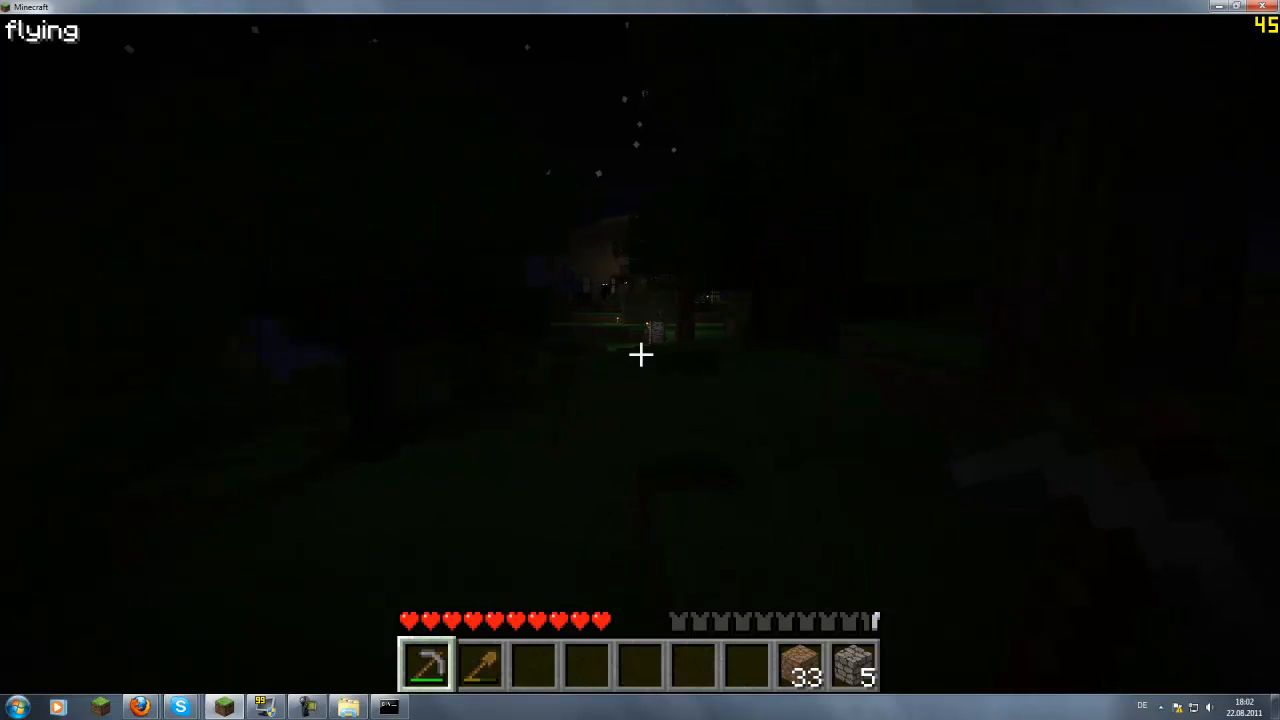